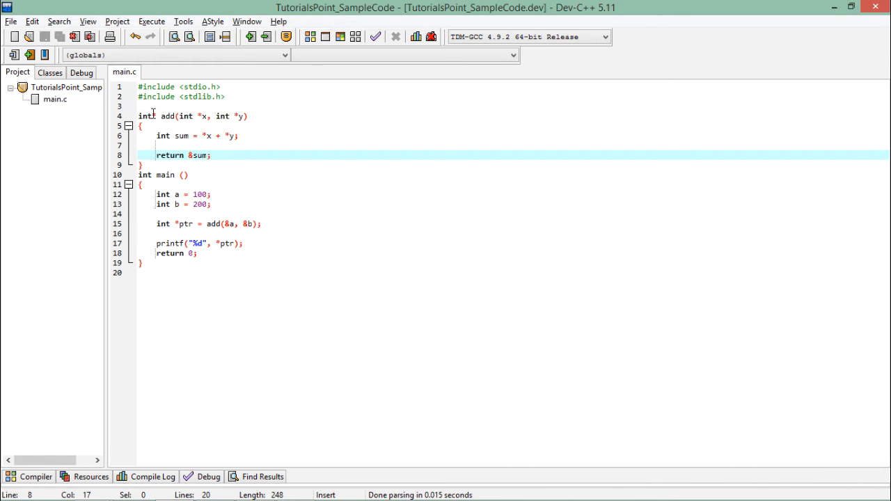
- Place the cursor after 'int' in the add() declaration on line 4
{"action": "left_click", "coordinate": [155, 116]}
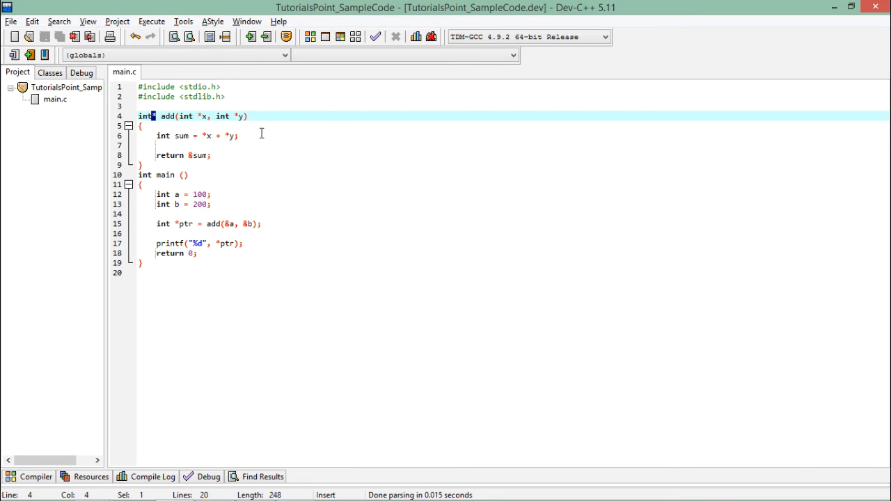
{"action": "mouse_move", "coordinate": [238, 229]}
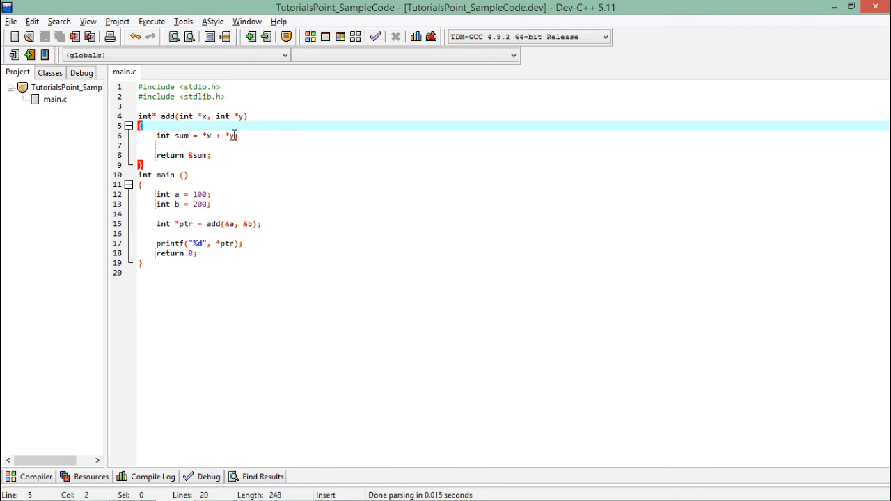
{"action": "left_click", "coordinate": [181, 136]}
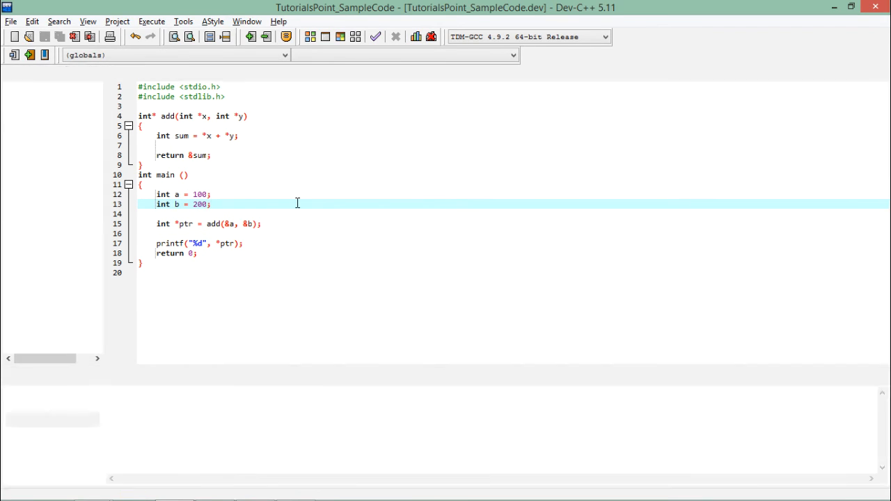
- Compile the project, then check the add() signature in main.c
{"action": "left_click", "coordinate": [286, 37]}
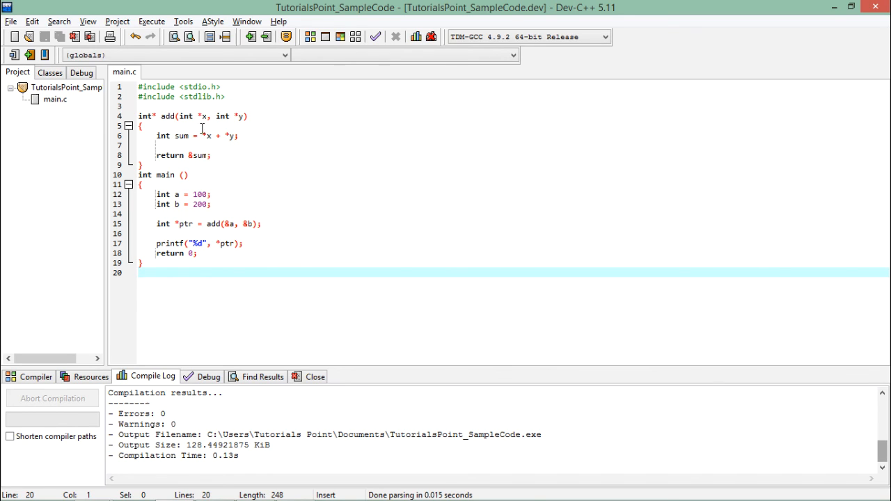
{"action": "left_click", "coordinate": [203, 117]}
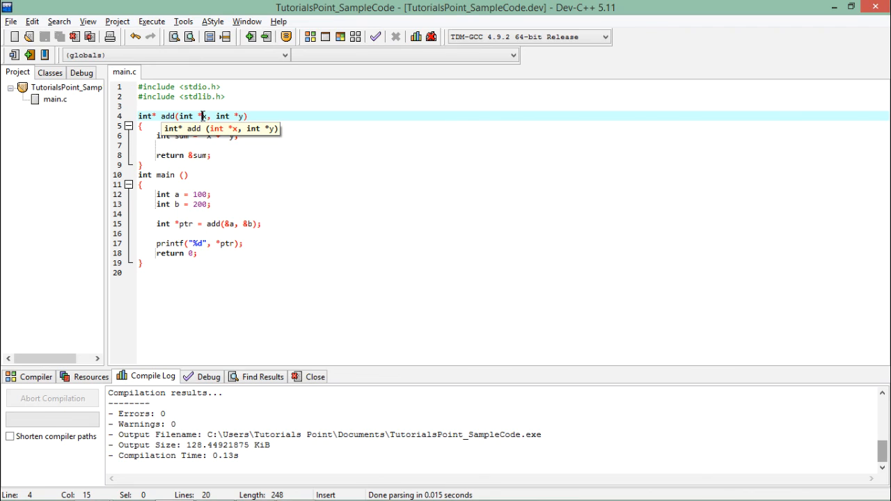